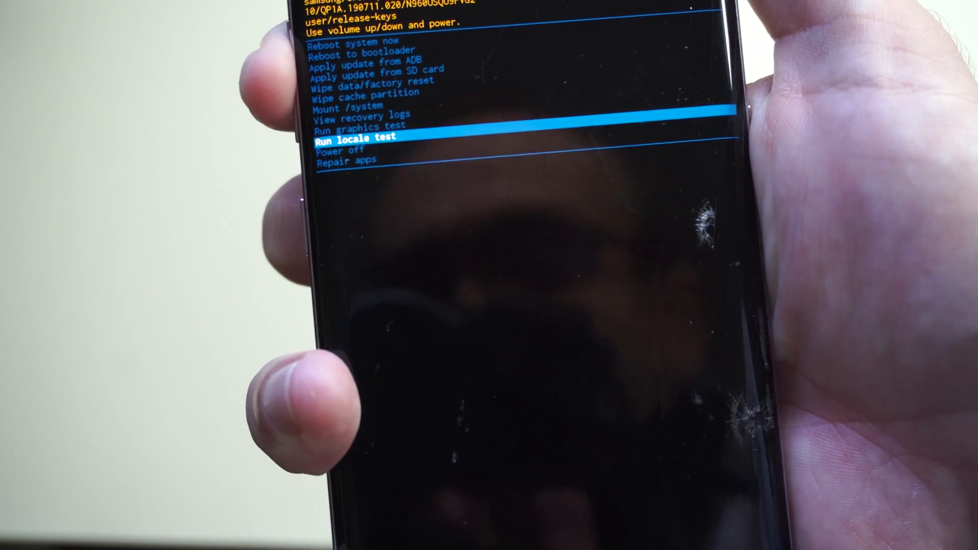
Move the recovery menu highlight up from Run locale test to Wipe data/factory reset.
key("volumeup")
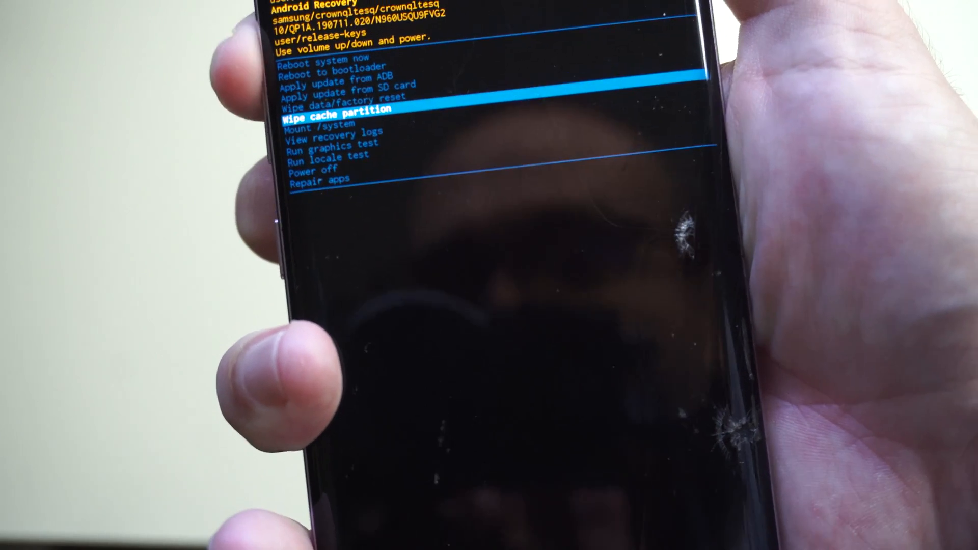
key("volumeup")
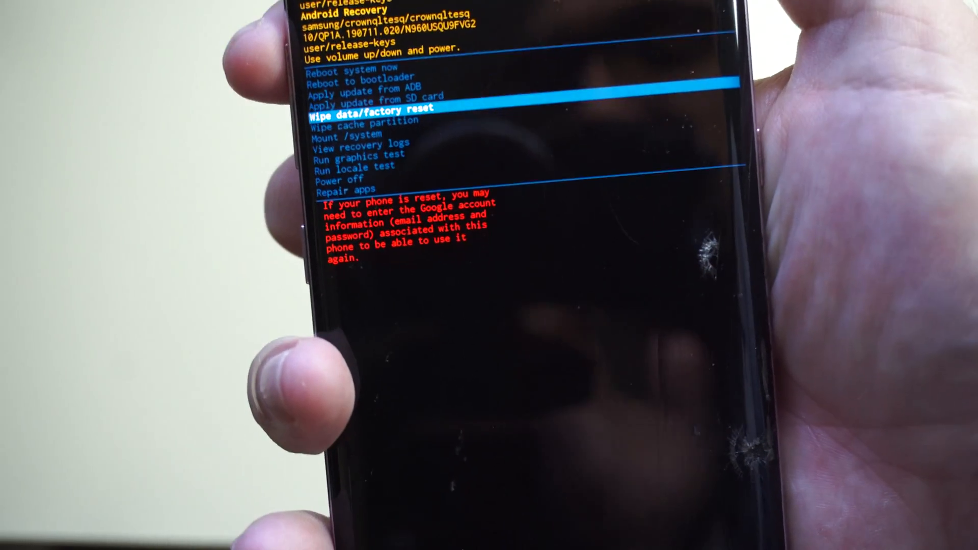